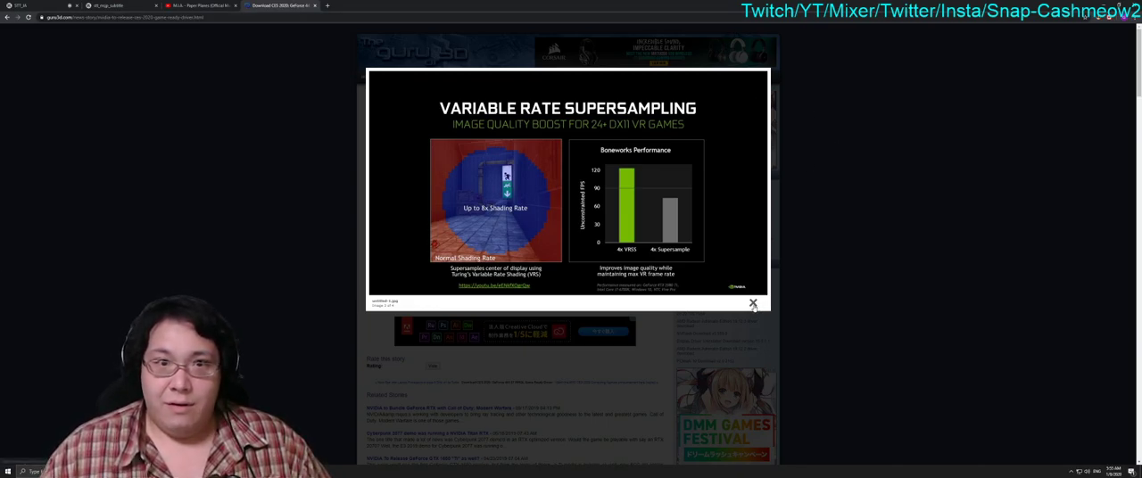
Advance through the NVIDIA feature slides to the Wolfenstein: Youngblood DLSS comparison and exit the lightbox.
click(753, 303)
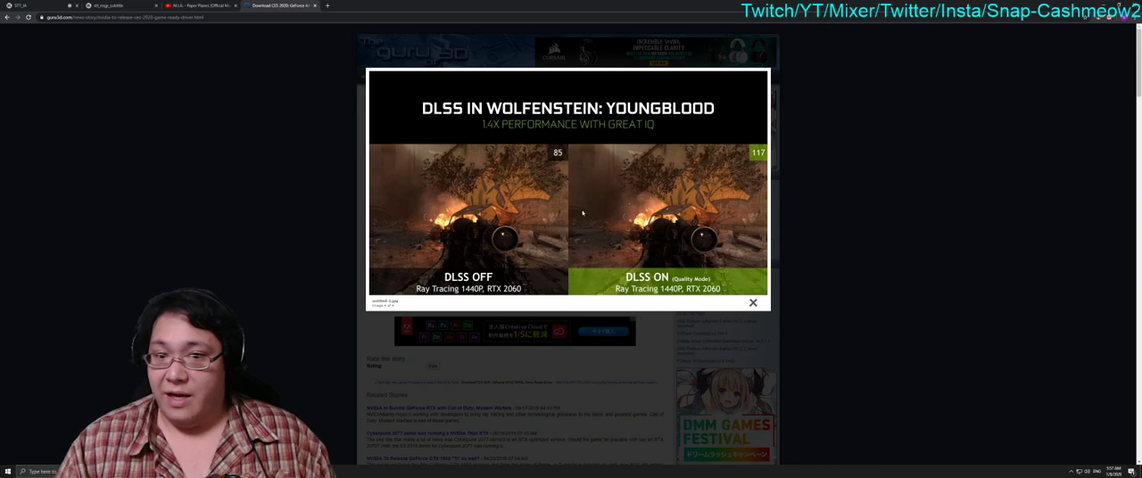
click(753, 303)
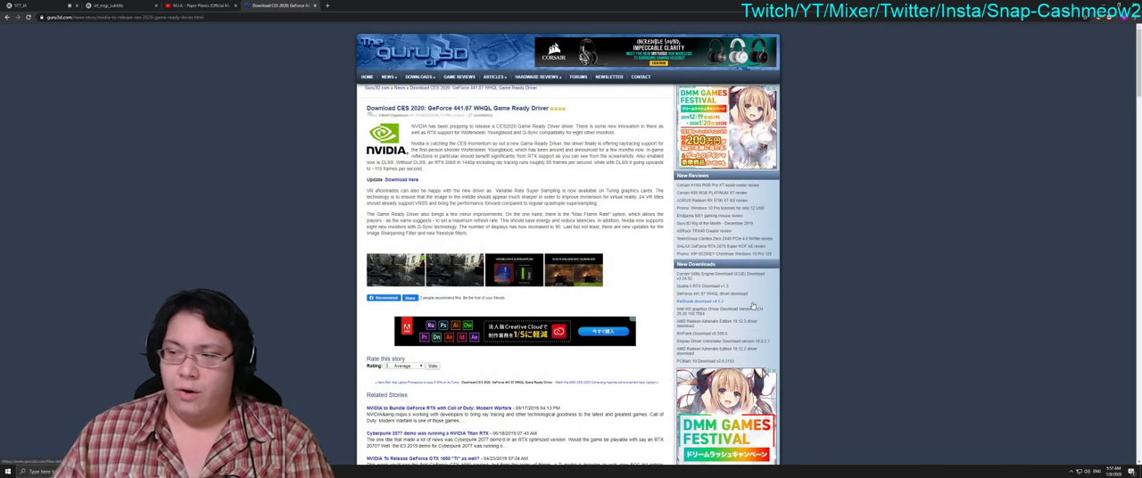